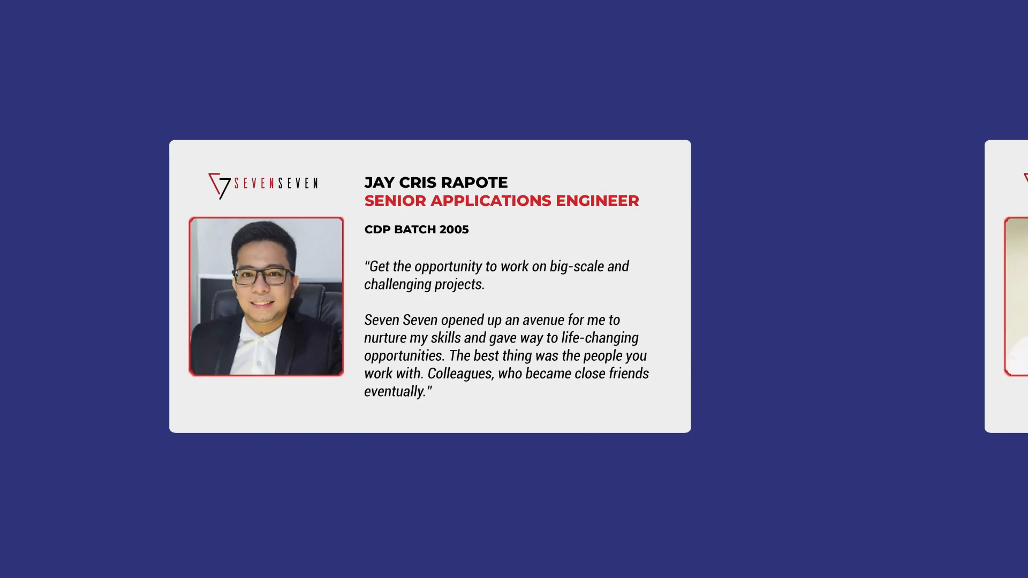
{"action": "scroll", "scroll_direction": "left", "scroll_amount": 3}
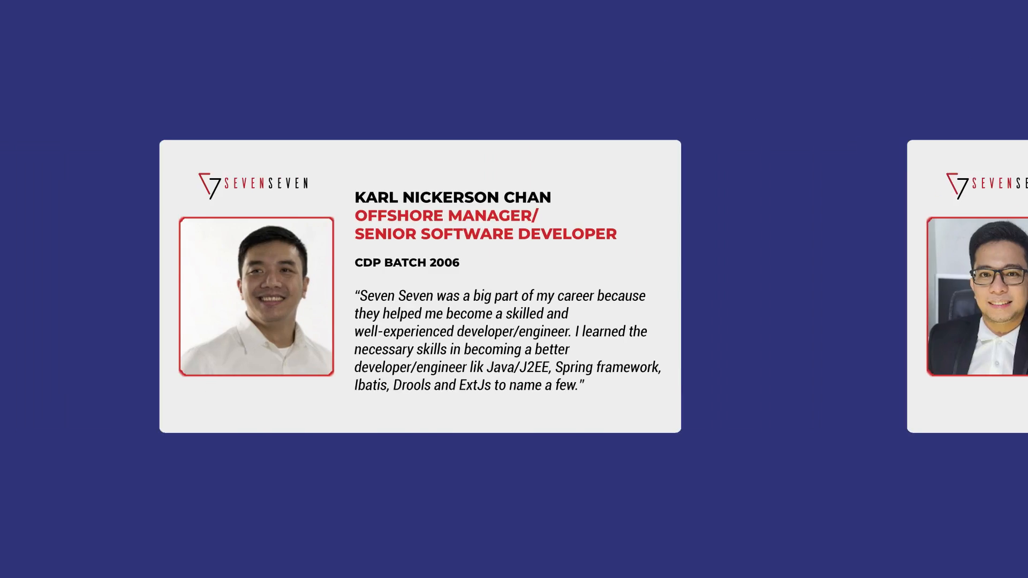